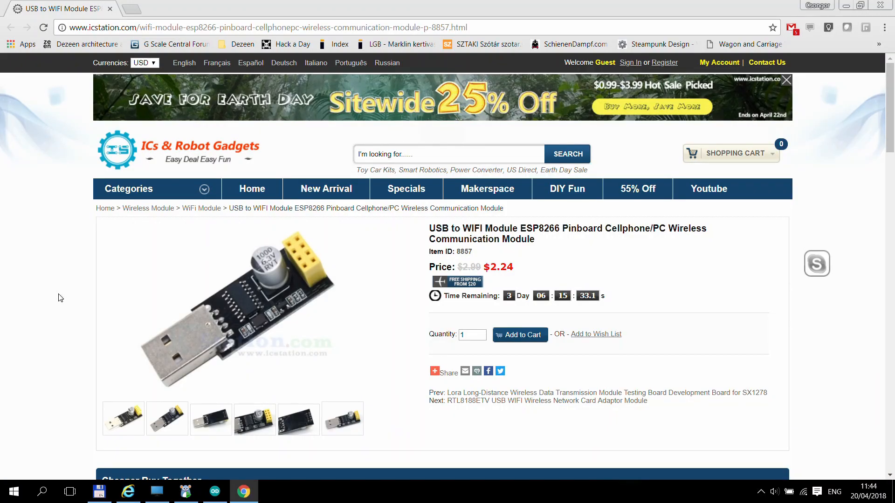
mouse_move(520, 231)
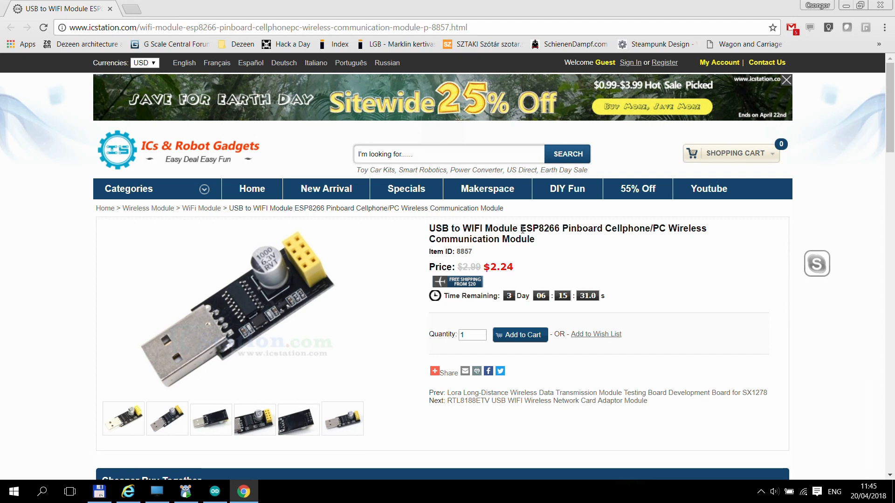
double_click(533, 228)
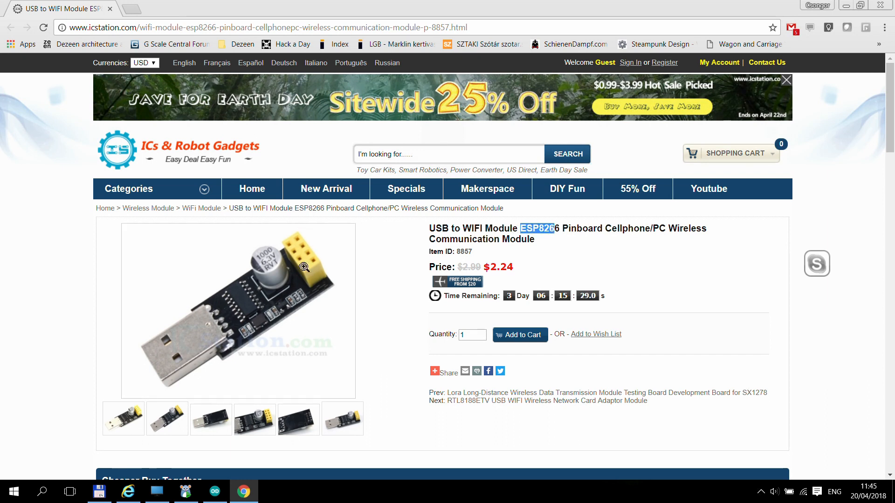
mouse_move(394, 259)
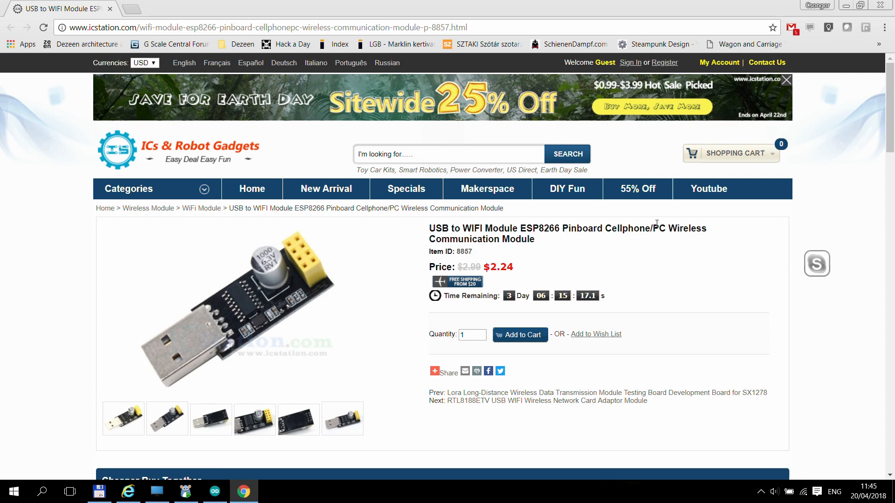
mouse_move(734, 246)
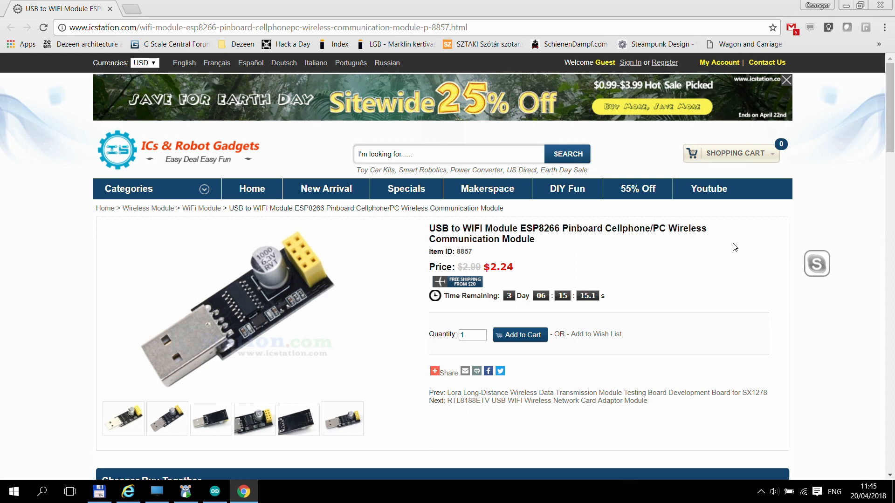
scroll(down, 3)
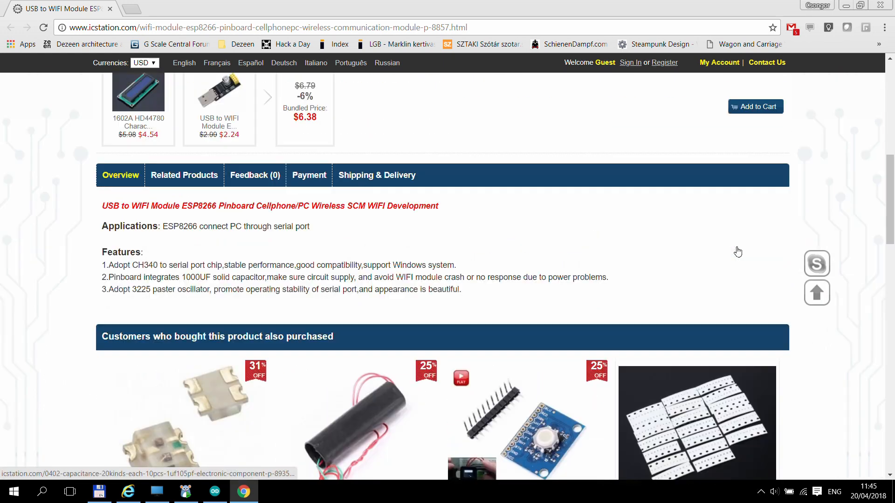
scroll(up, 3)
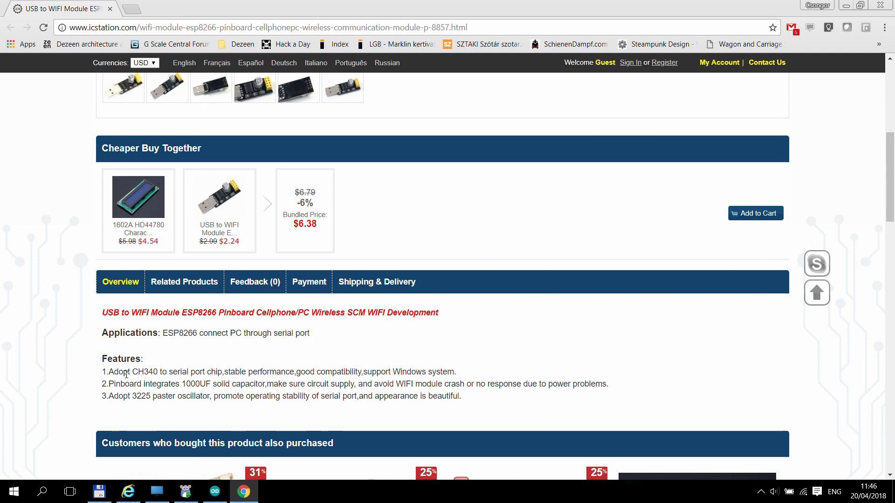
double_click(145, 371)
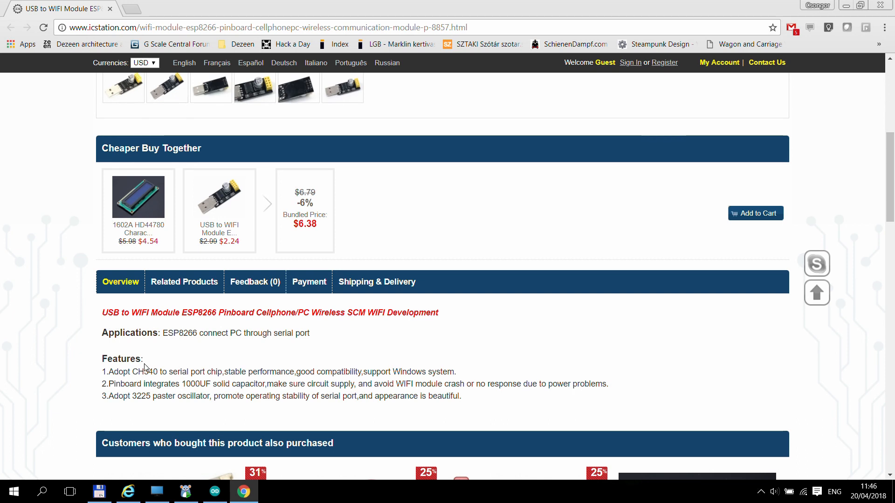
double_click(144, 372)
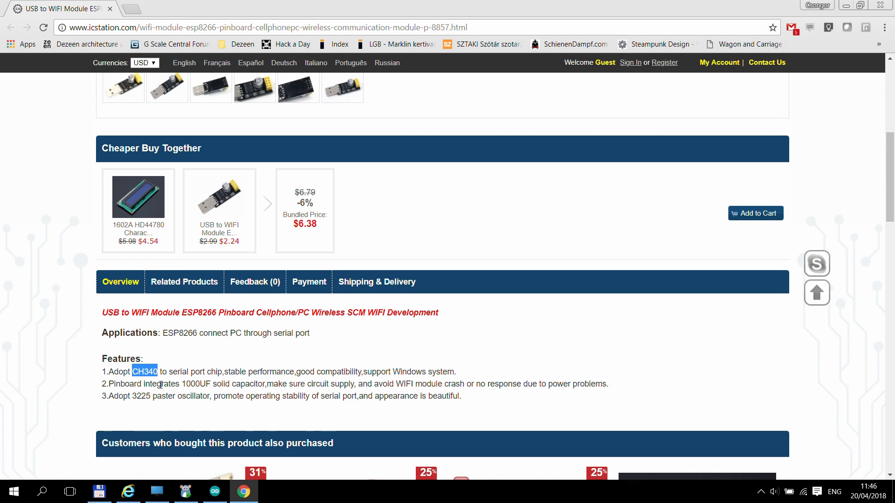
scroll(up, 3)
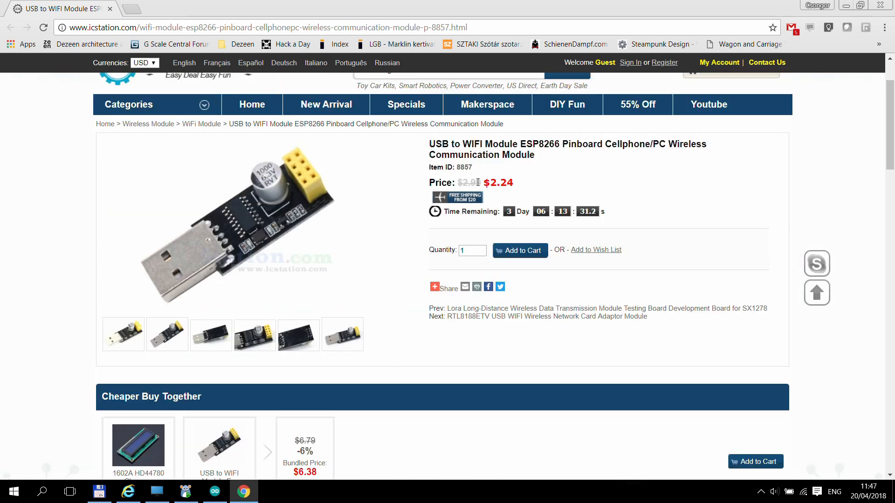